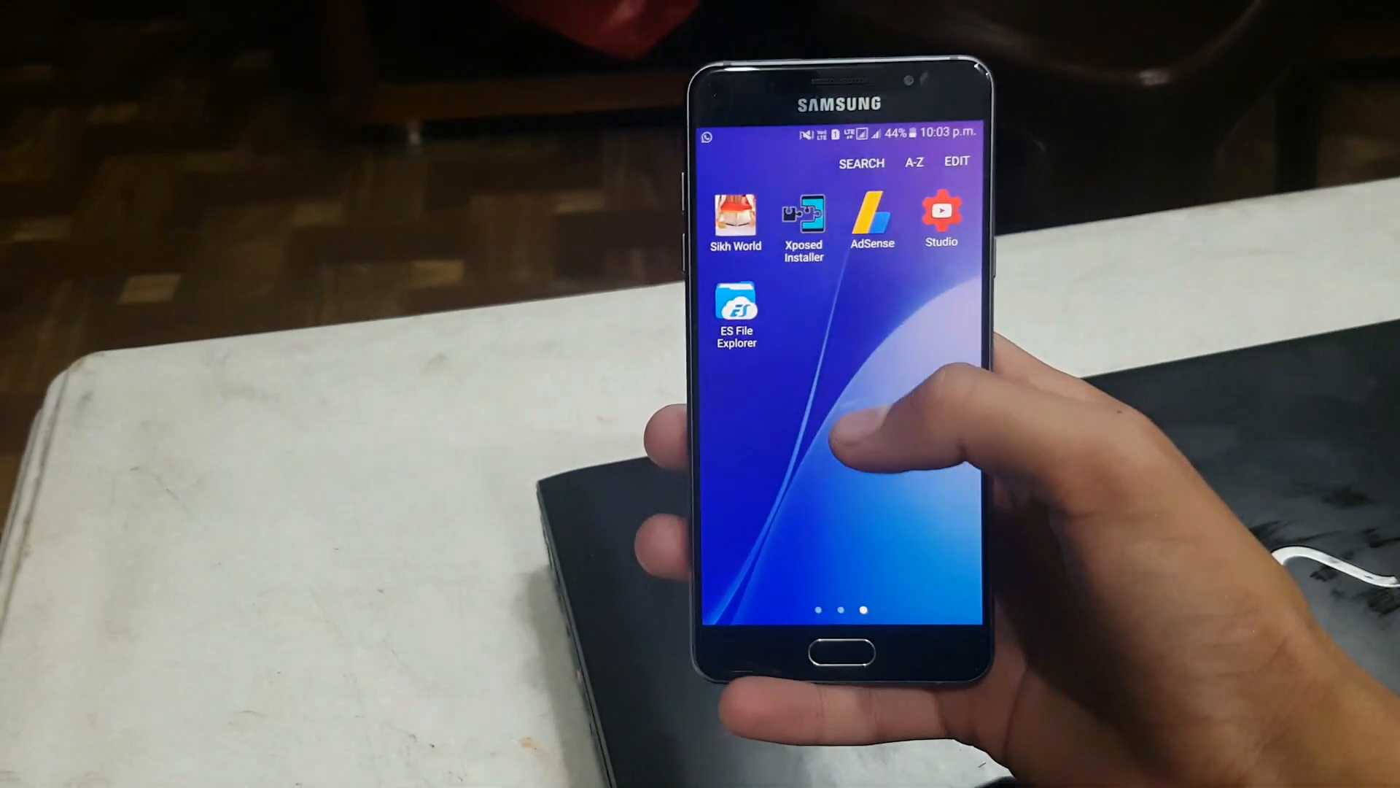
{"action": "scroll", "scroll_direction": "left", "scroll_amount": 3}
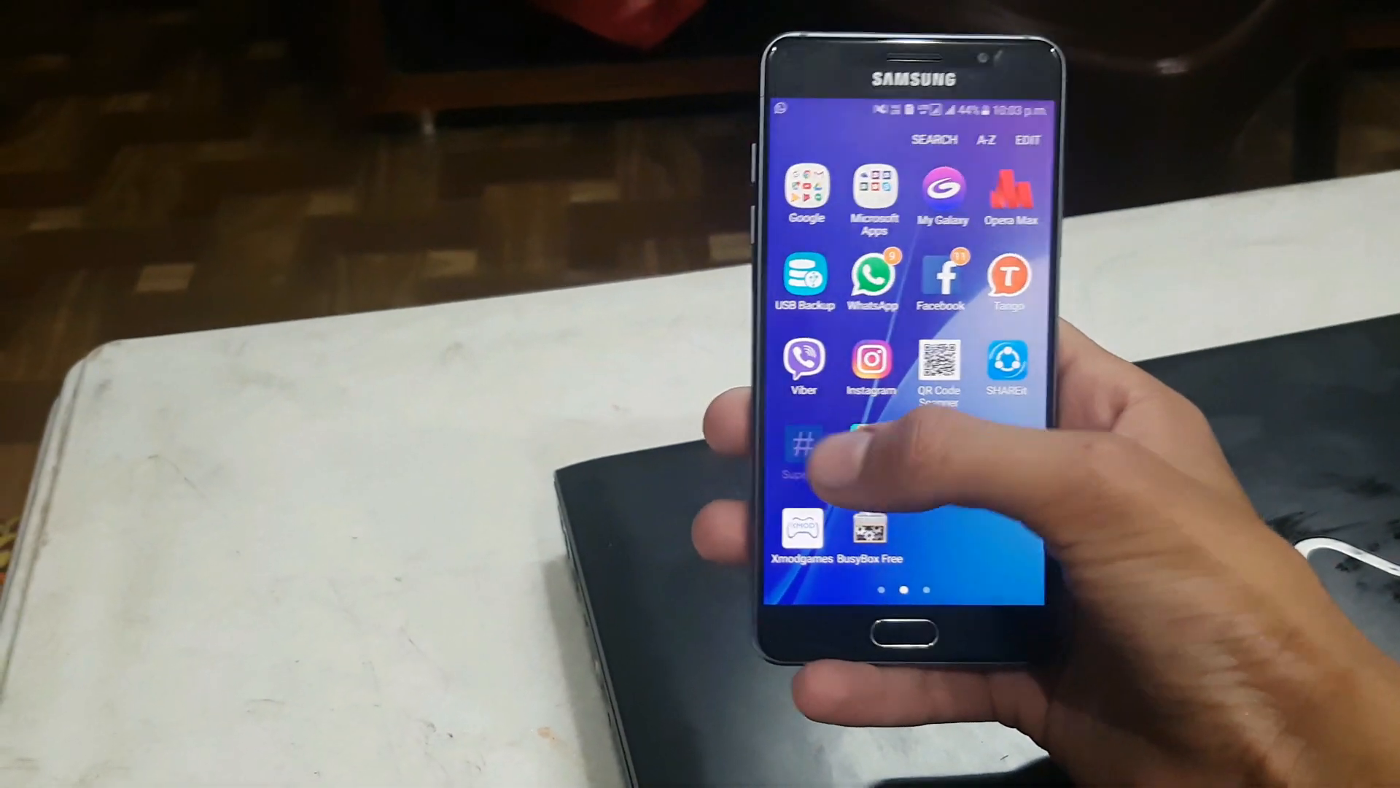